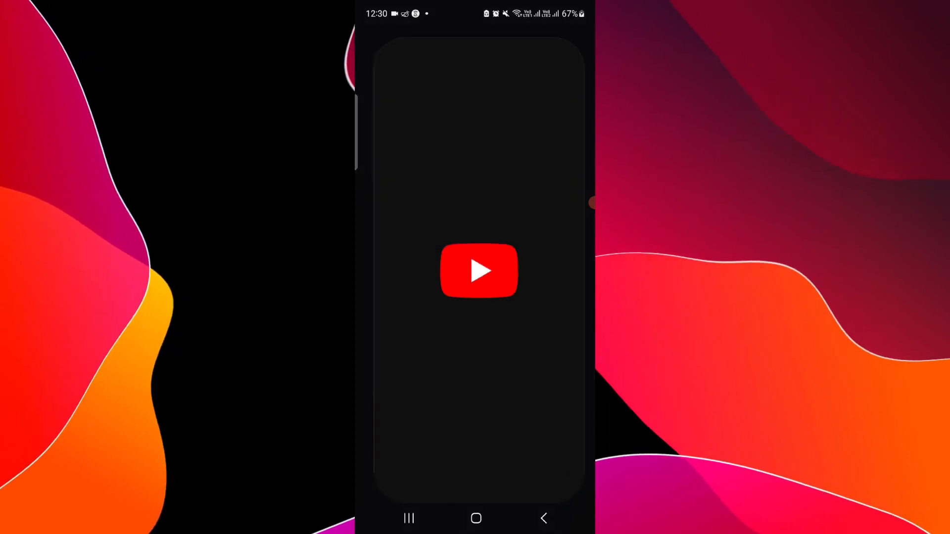
# Step: Search Google for 'western union' via the suggestion list to show its website result
pyautogui.click(476, 517)
pyautogui.write('Western')
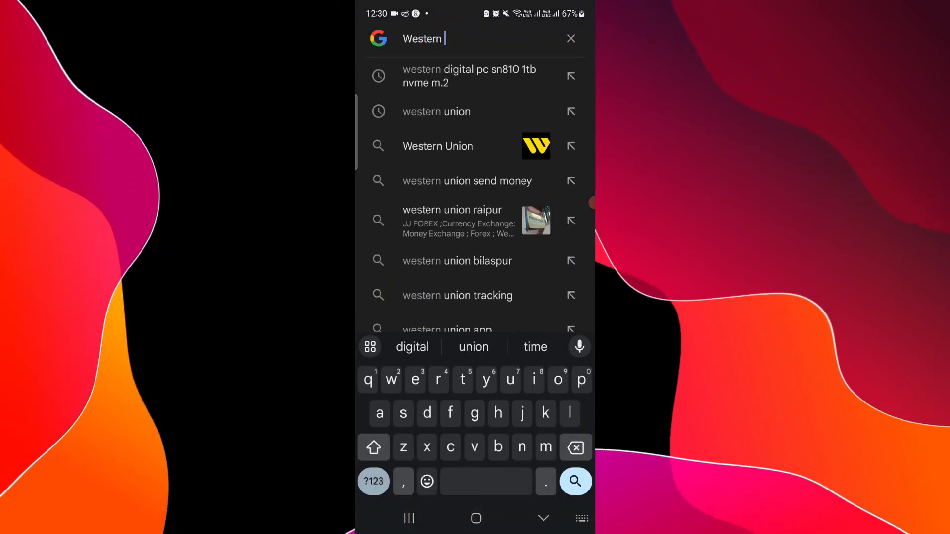
pyautogui.click(436, 112)
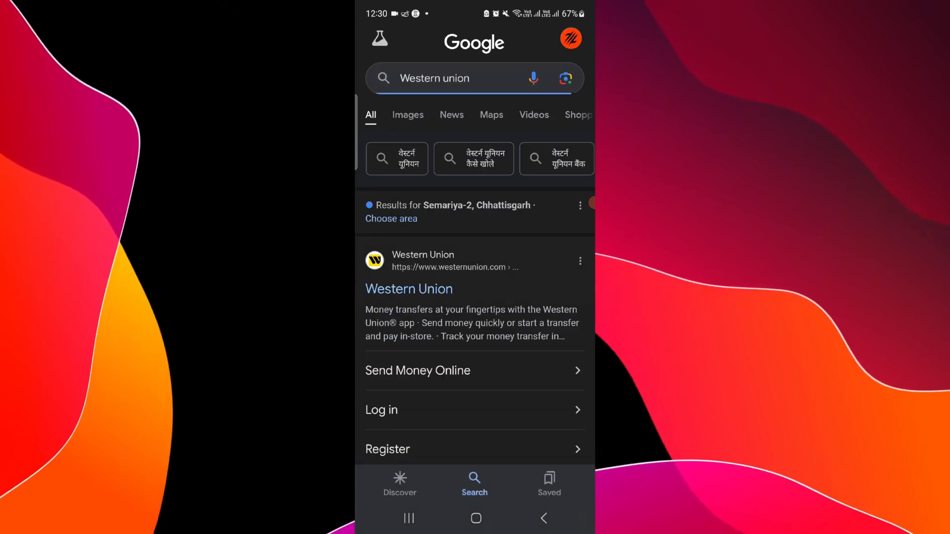
# Step: Open Western Union's 'Send Money Online' result and browse the rate-check and ways-to-send sections
pyautogui.click(417, 370)
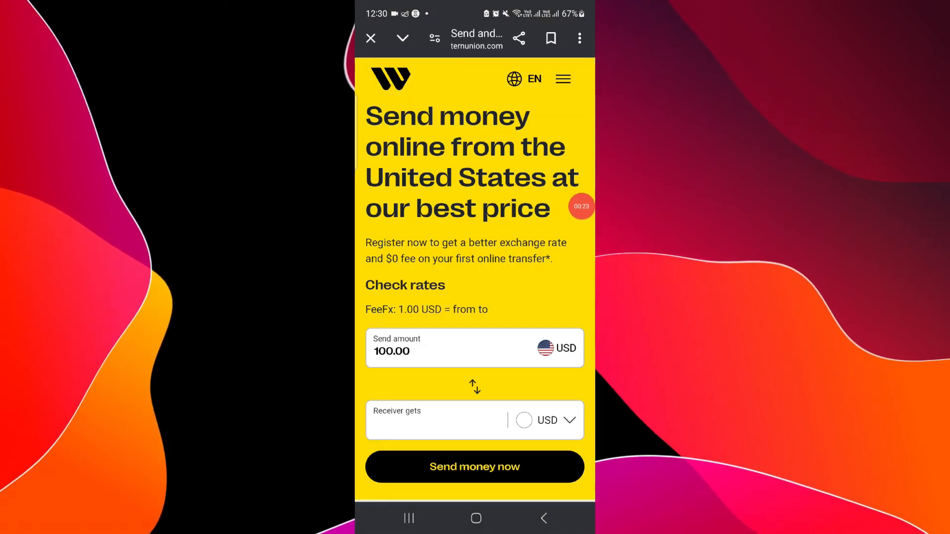
pyautogui.scroll(-3)
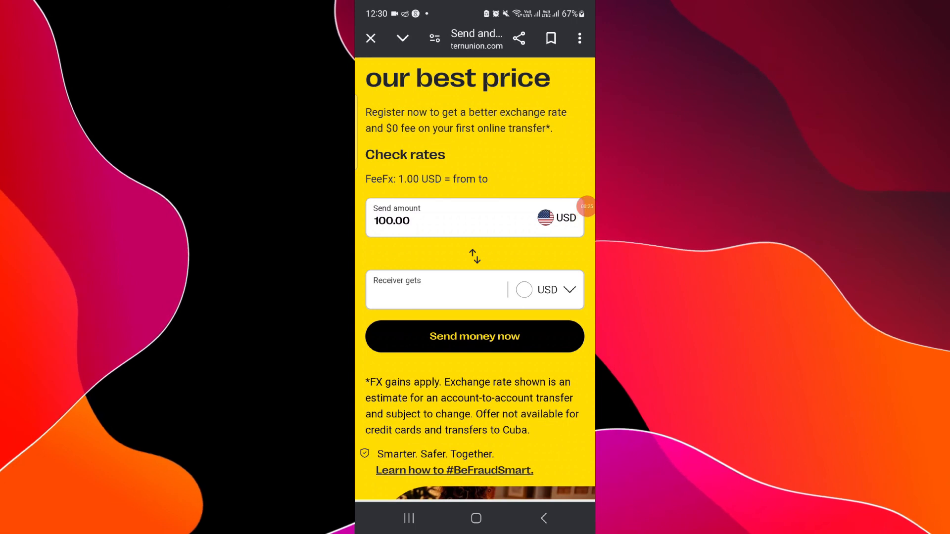
pyautogui.scroll(-3)
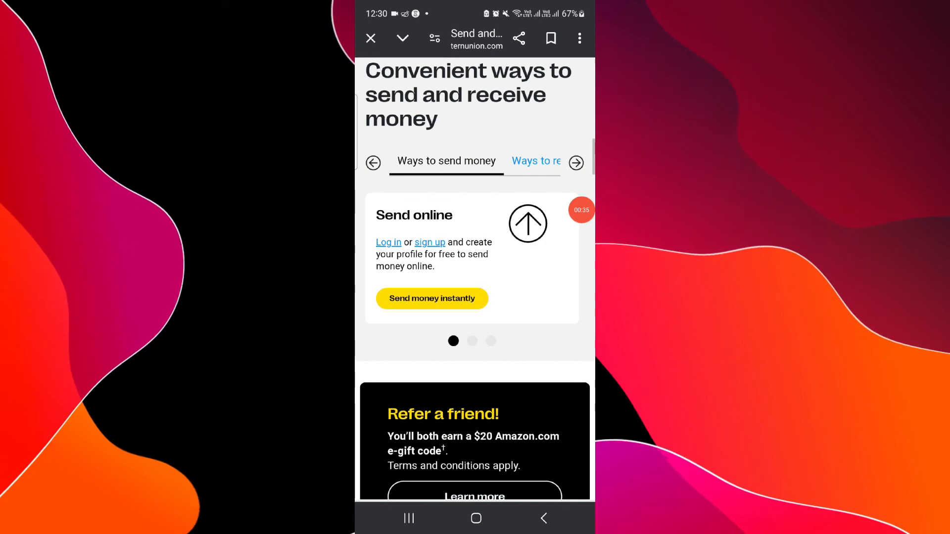
pyautogui.scroll(-3)
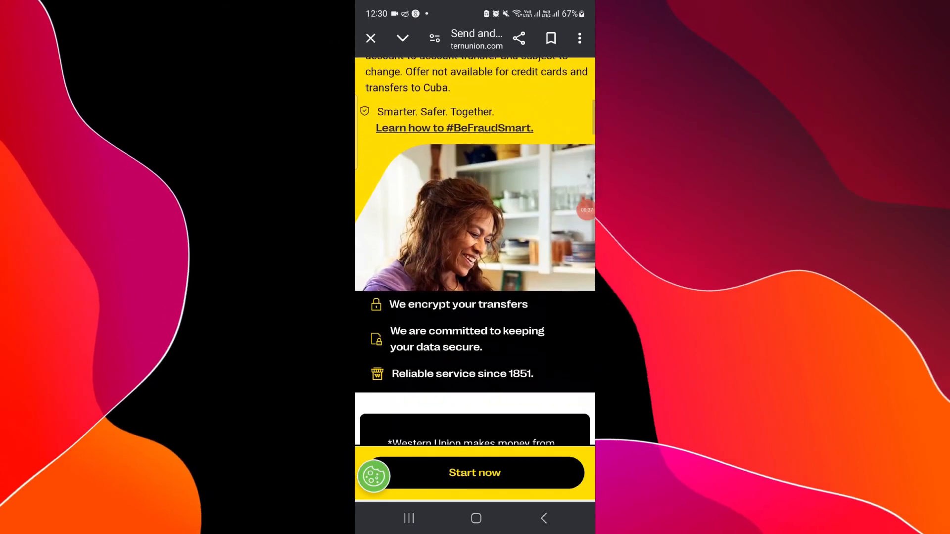
pyautogui.scroll(3)
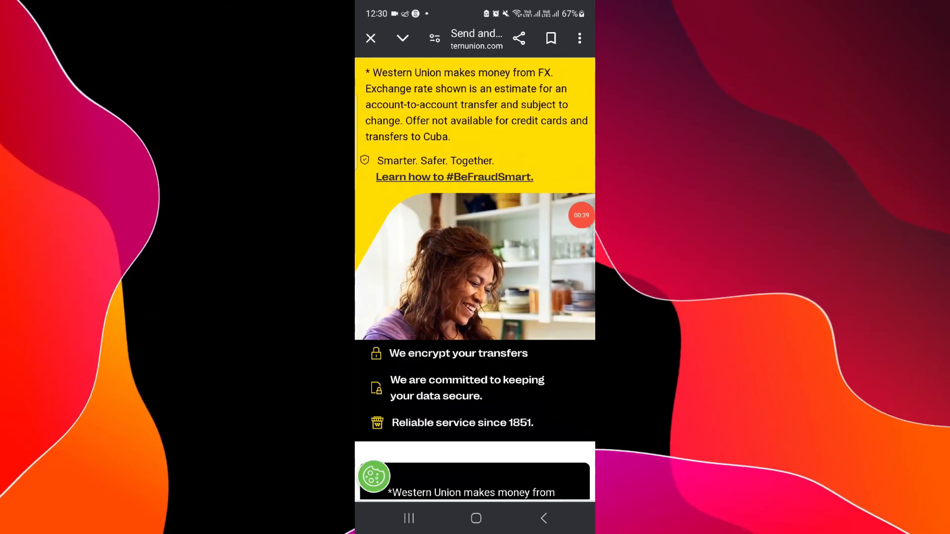
# Step: Clear all recent apps so the launcher home screen is showing
pyautogui.click(409, 518)
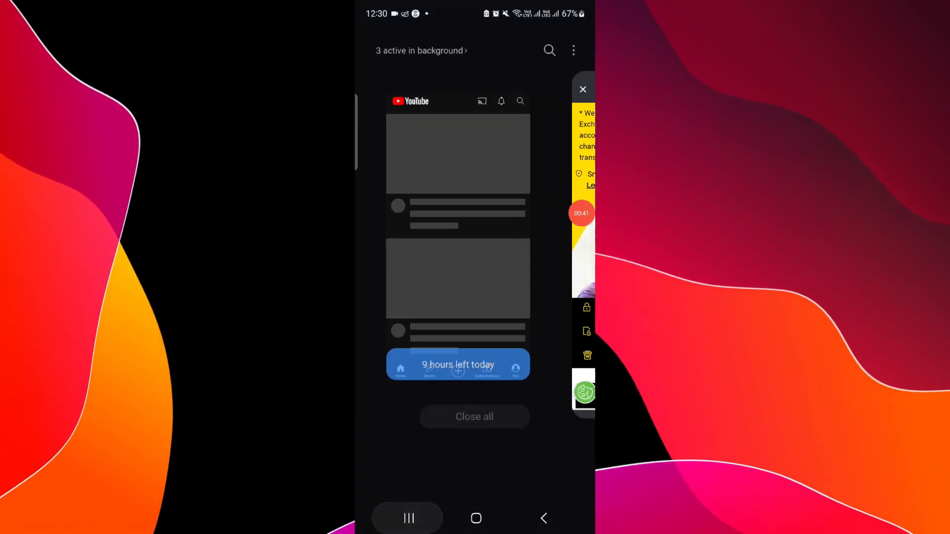
pyautogui.click(476, 517)
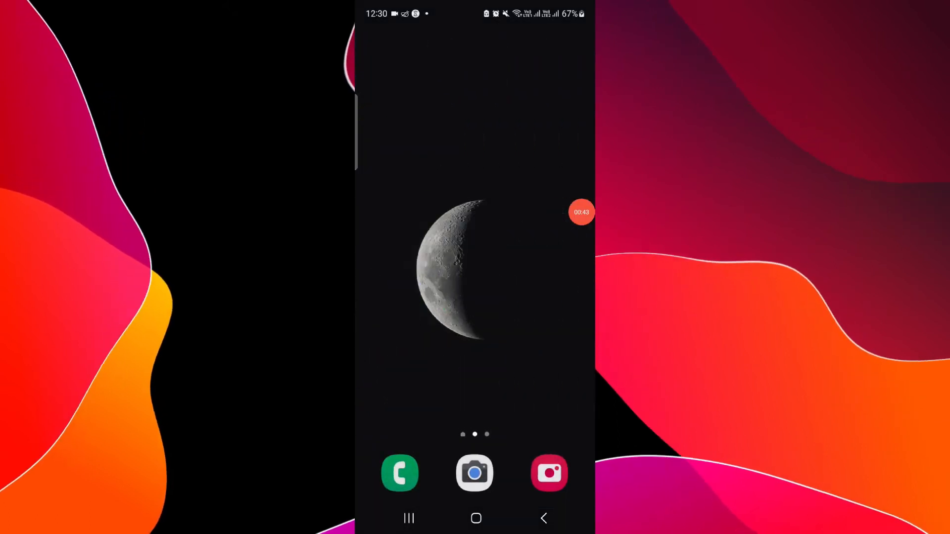